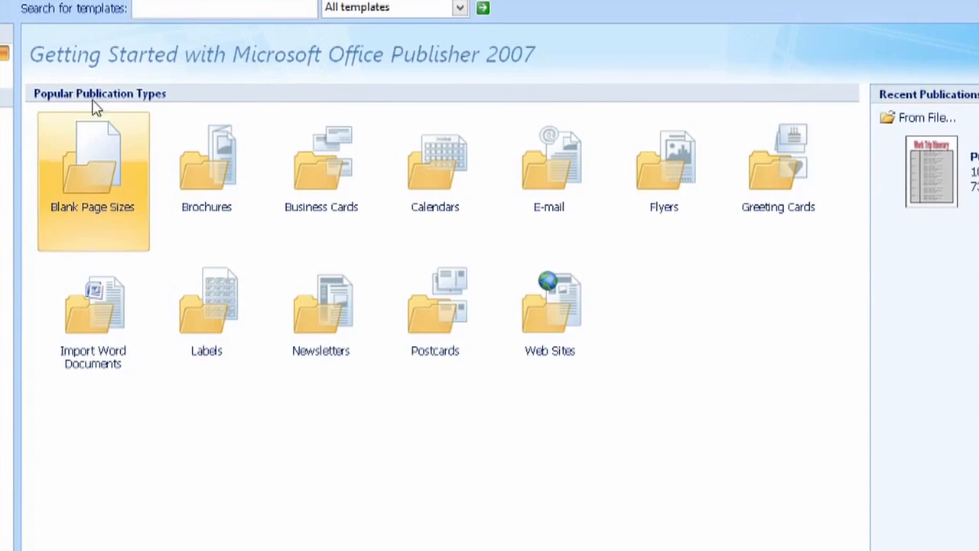
- Start a template search on the Getting Started screen, entering the first letters of 'legal'
{"action": "left_click", "coordinate": [222, 21]}
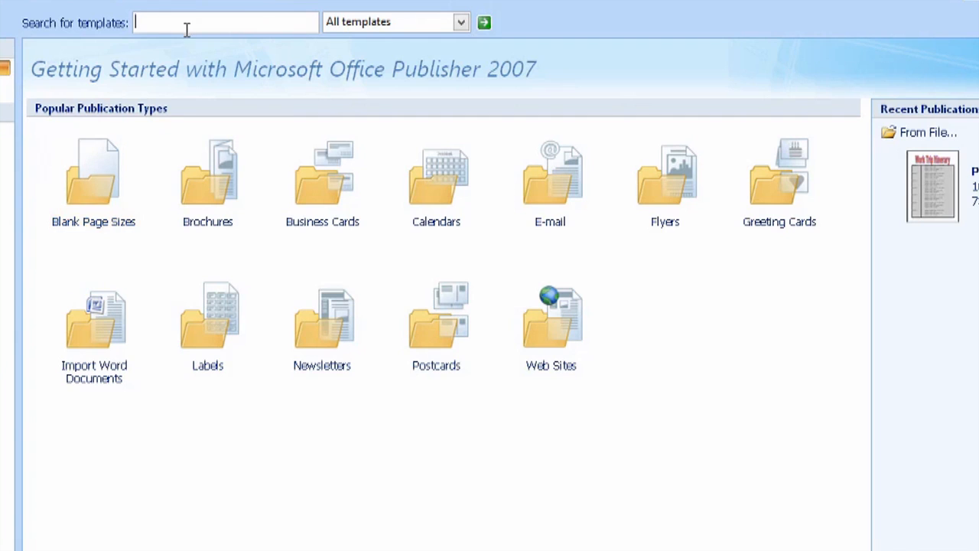
{"action": "type", "text": "le"}
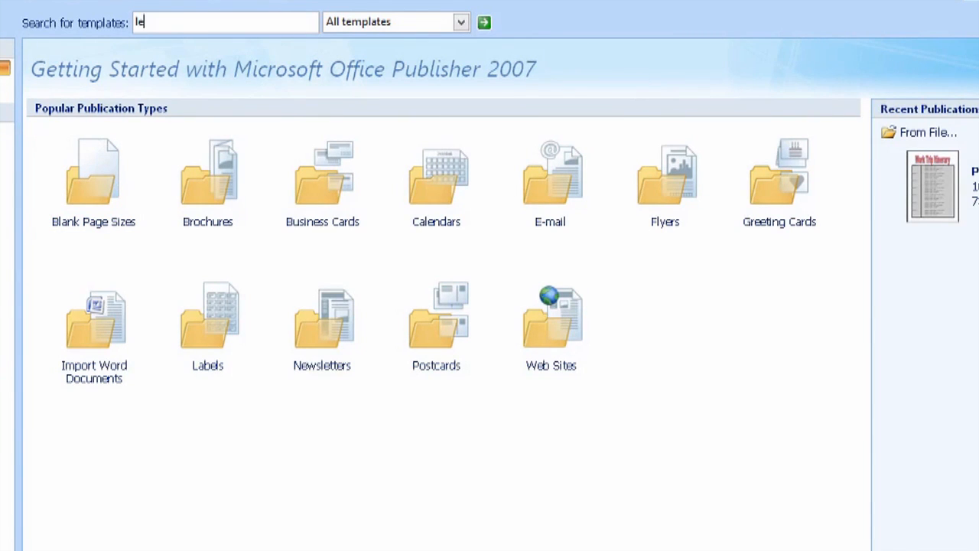
- Run the 'legal' search and create a blank Legal (Portrait) 8.5 x 14 in publication
{"action": "left_click", "coordinate": [484, 21]}
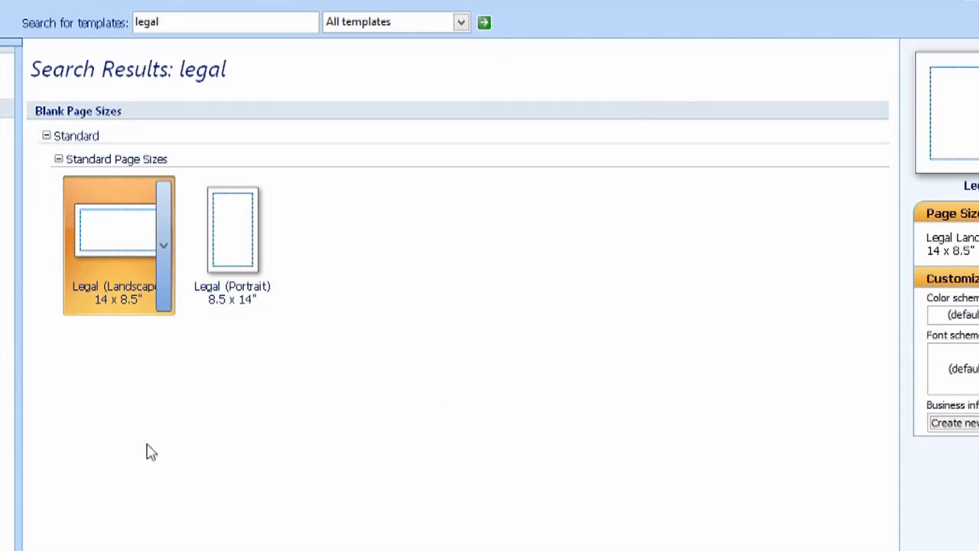
{"action": "mouse_move", "coordinate": [150, 233]}
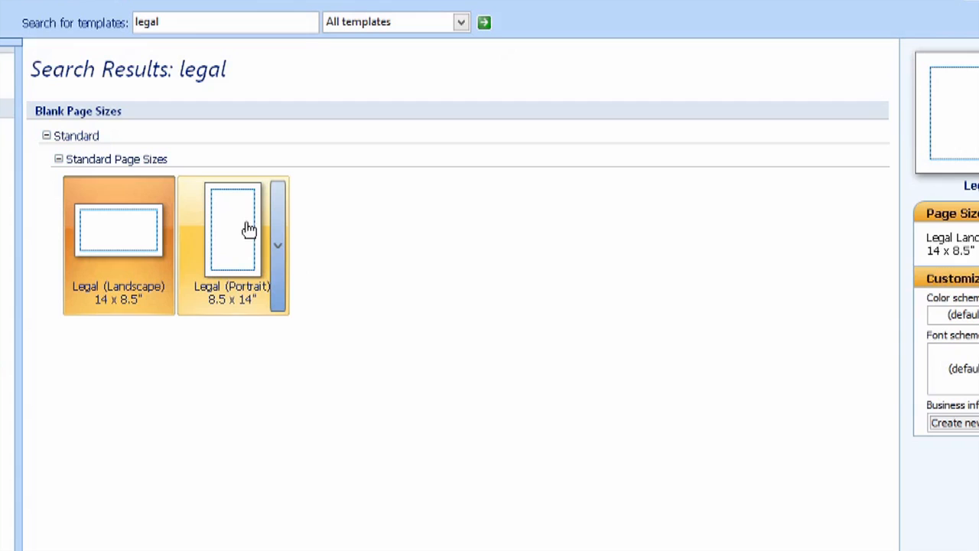
{"action": "left_click", "coordinate": [232, 230]}
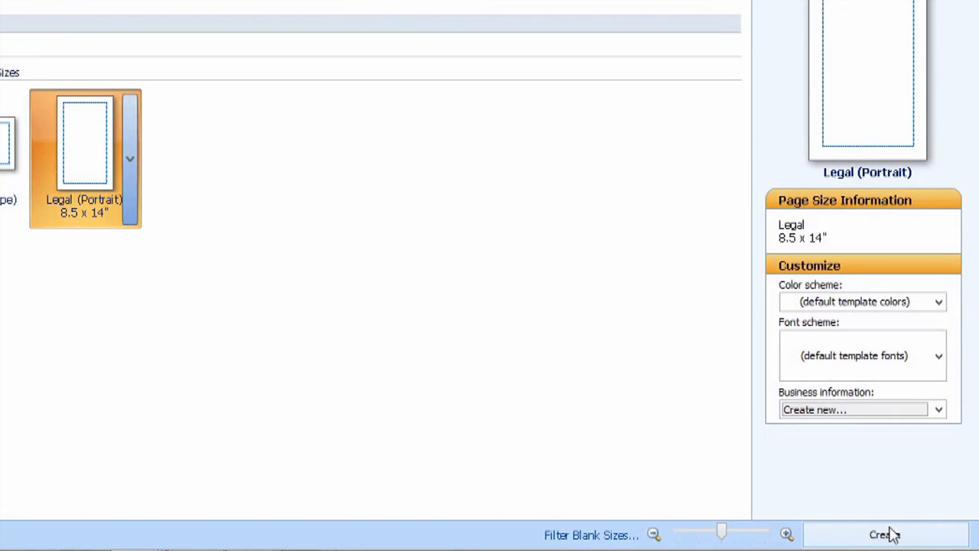
{"action": "left_click", "coordinate": [885, 534]}
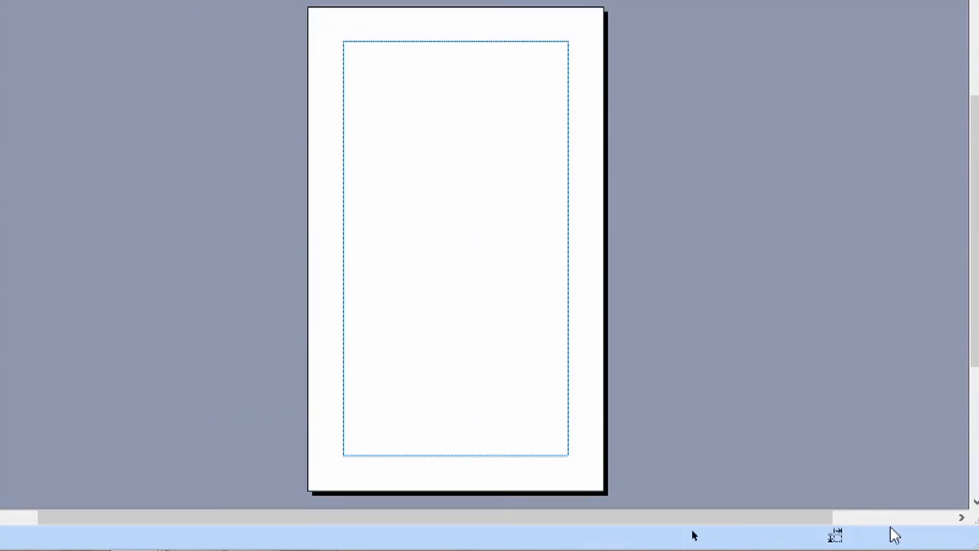
{"action": "mouse_move", "coordinate": [793, 52]}
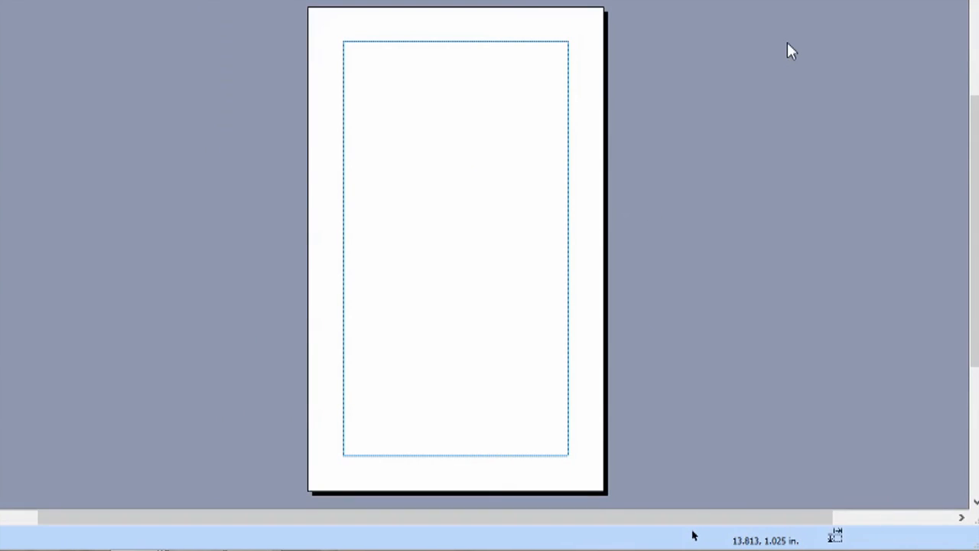